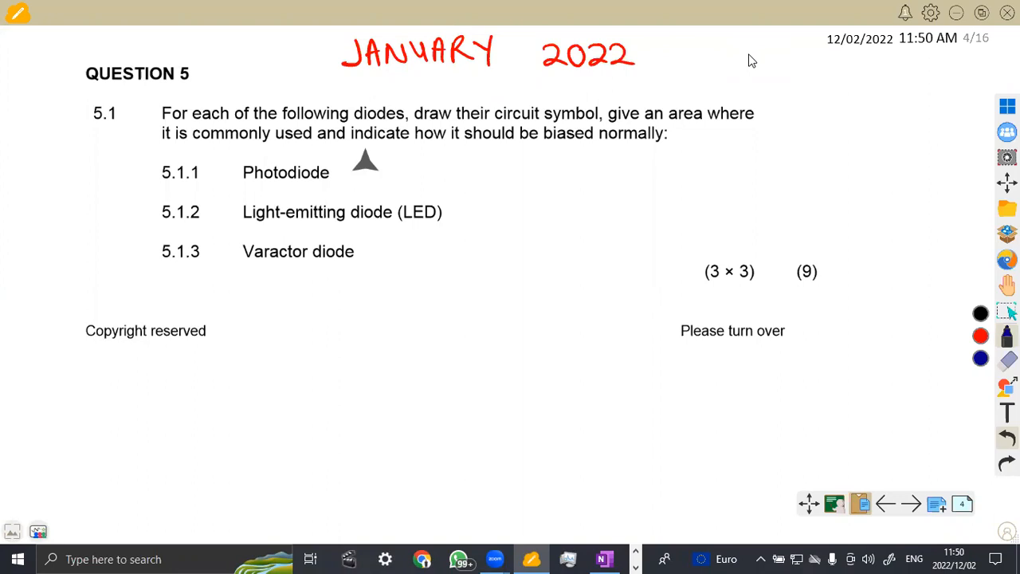
{"action": "mouse_move", "coordinate": [295, 419]}
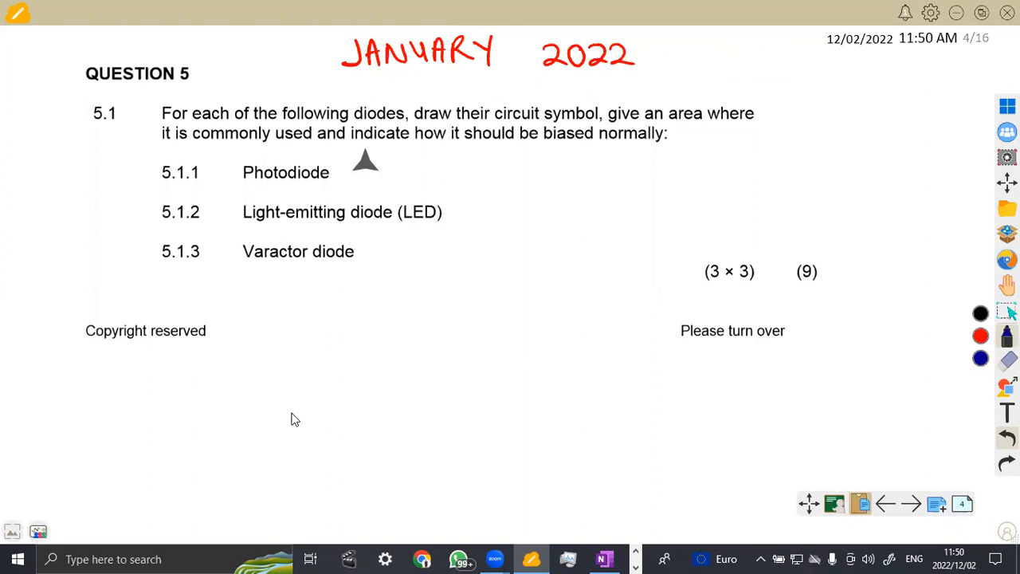
{"action": "mouse_move", "coordinate": [232, 396]}
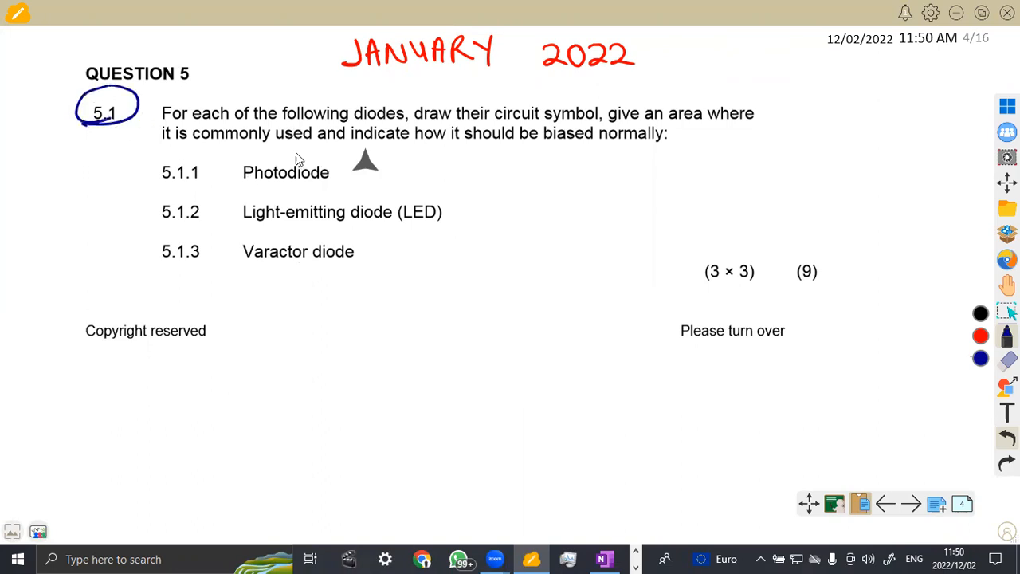
{"action": "mouse_move", "coordinate": [179, 185]}
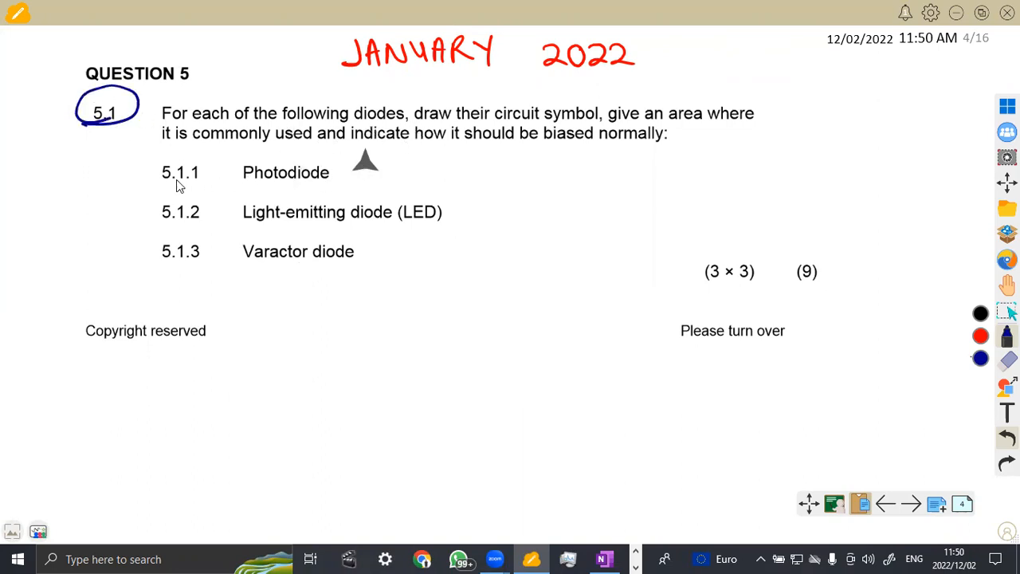
{"action": "mouse_move", "coordinate": [220, 233]}
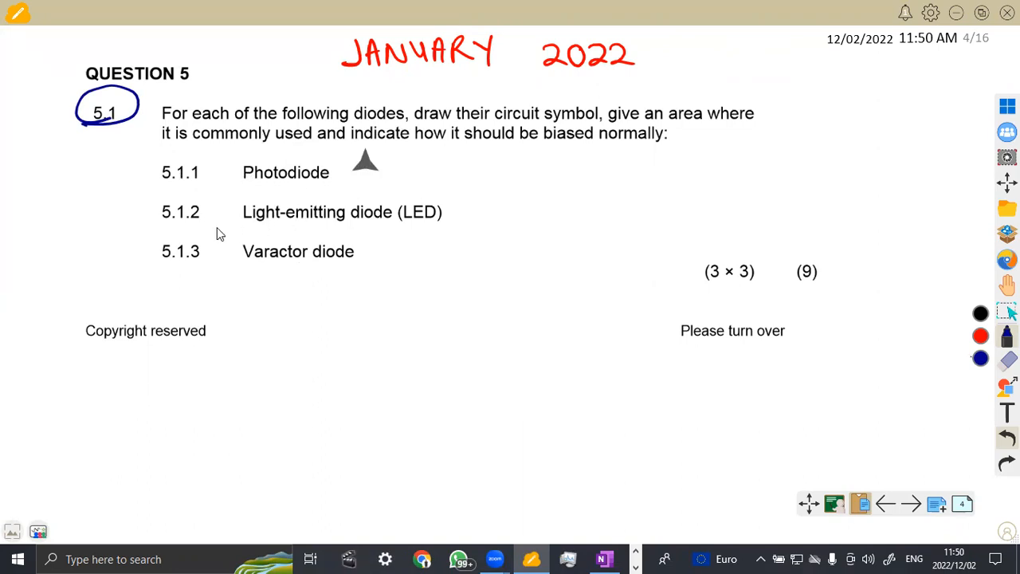
{"action": "mouse_move", "coordinate": [303, 274]}
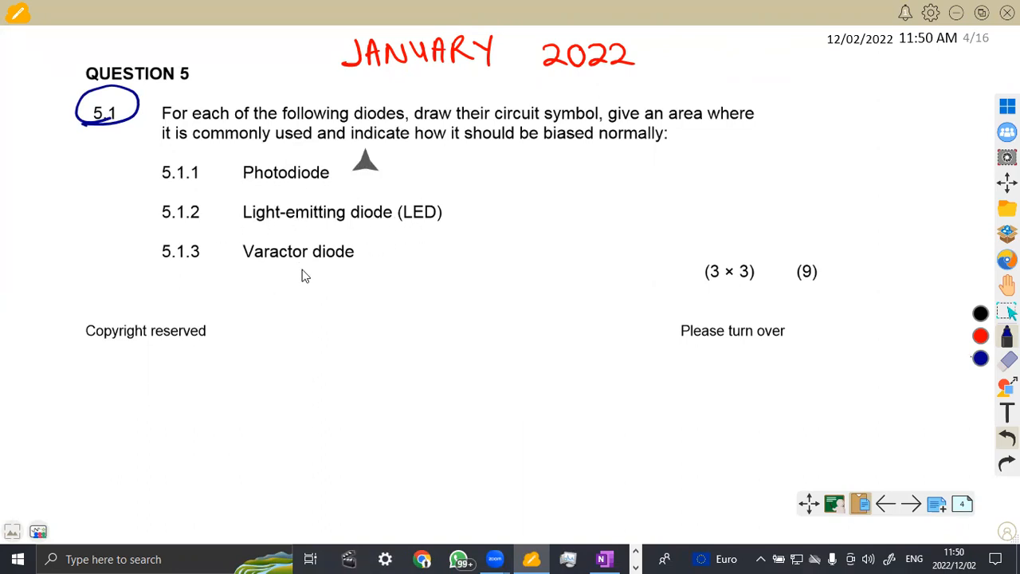
{"action": "mouse_move", "coordinate": [430, 132]}
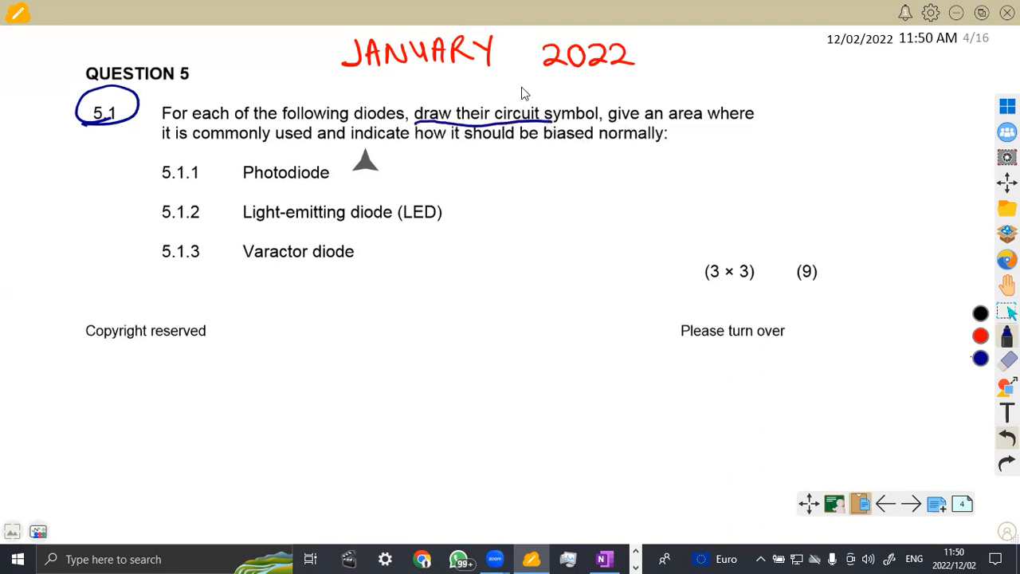
Write 1 above the circuit-symbol requirement of question 5.1 in blue.
{"action": "left_click_drag", "start_coordinate": [510, 96], "coordinate": [538, 79]}
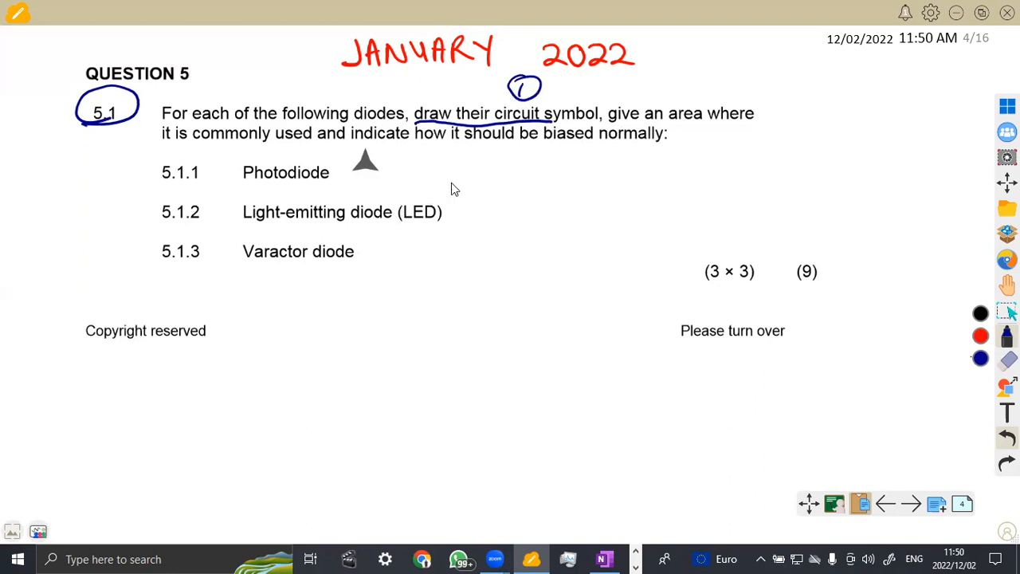
{"action": "mouse_move", "coordinate": [446, 135]}
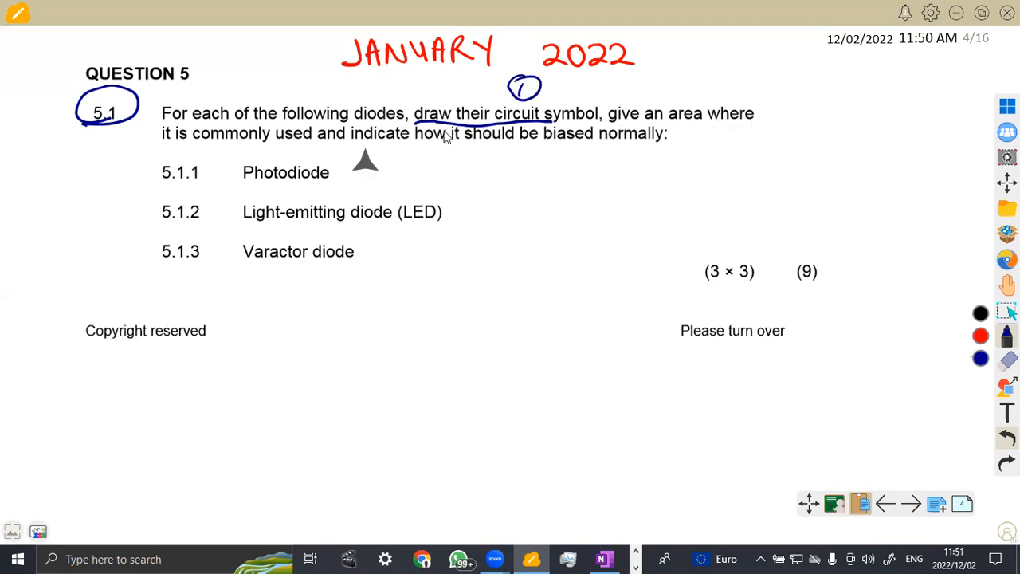
{"action": "mouse_move", "coordinate": [264, 152]}
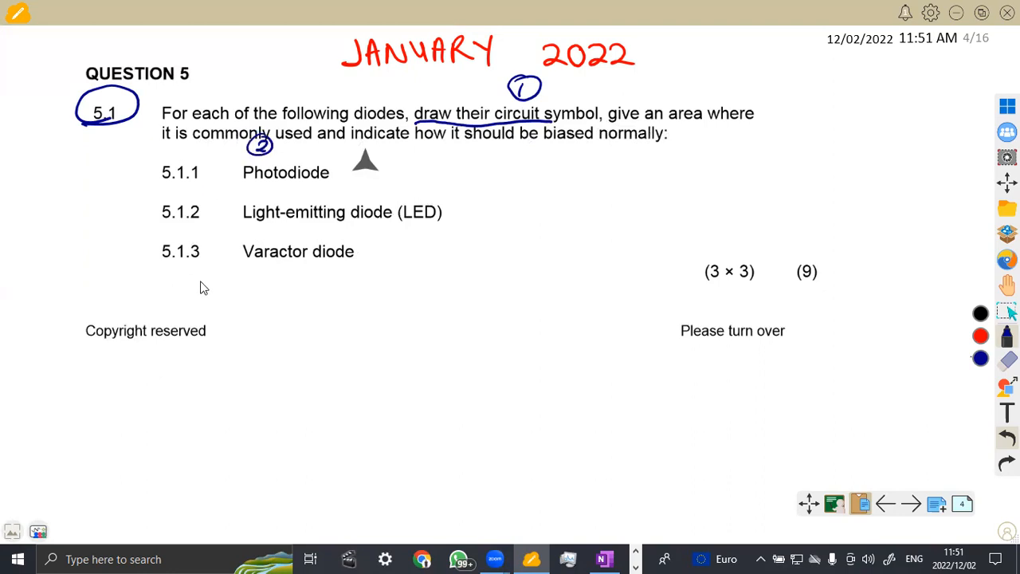
{"action": "mouse_move", "coordinate": [181, 300]}
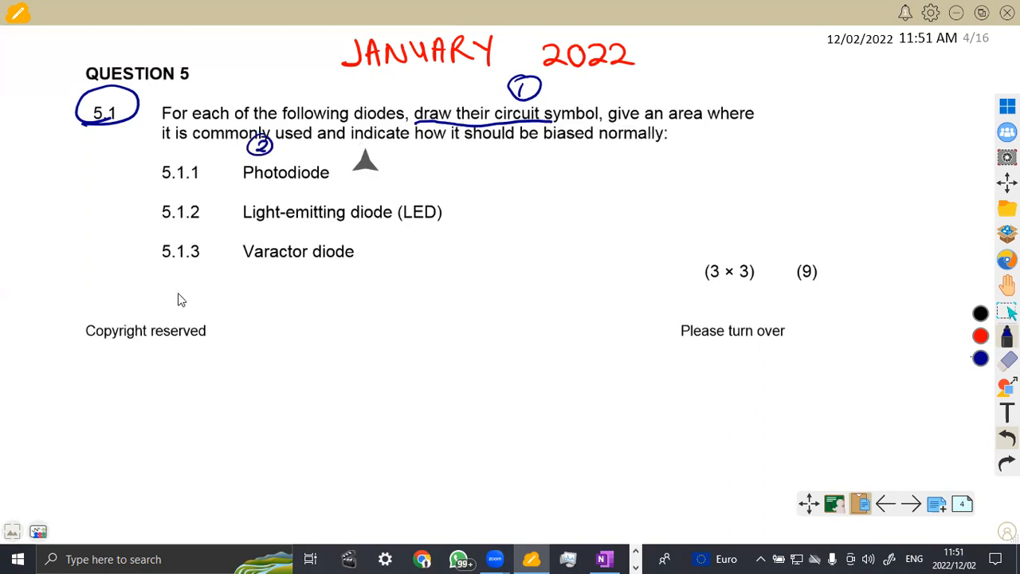
{"action": "mouse_move", "coordinate": [482, 147]}
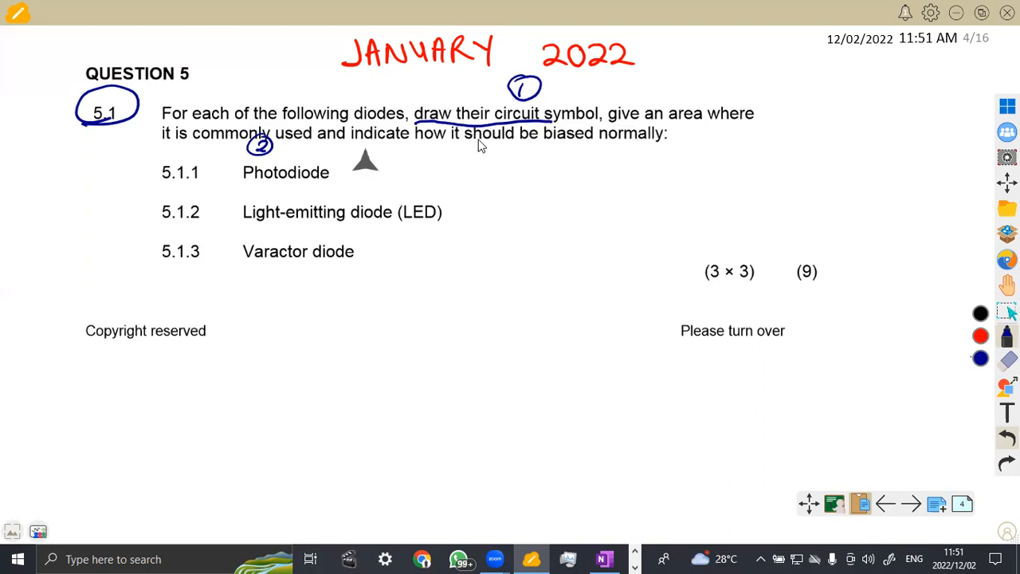
{"action": "mouse_move", "coordinate": [549, 150]}
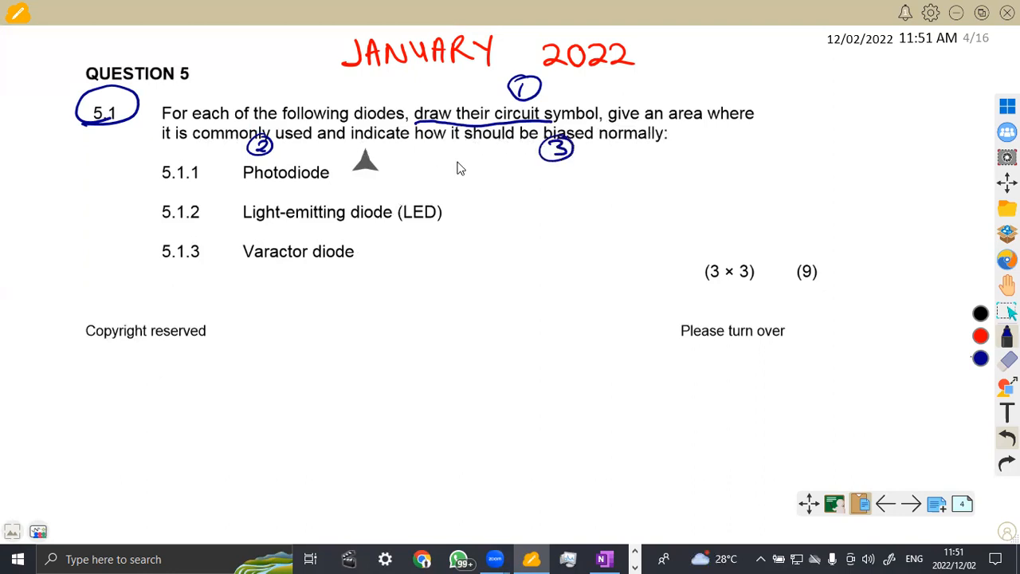
{"action": "mouse_move", "coordinate": [645, 460]}
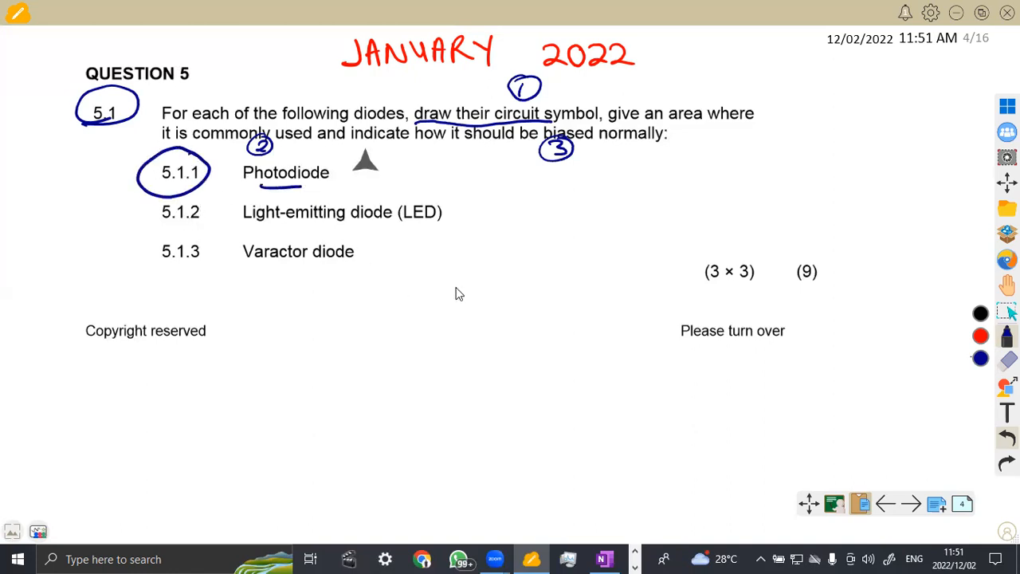
{"action": "mouse_move", "coordinate": [804, 140]}
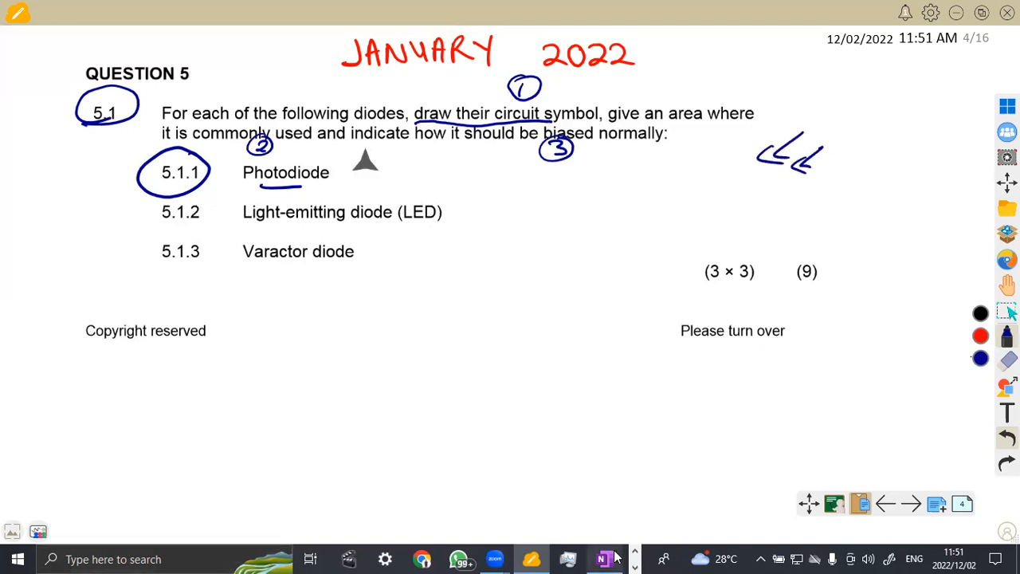
Bring up the OneNote notebook on the 5.1.1 ANSWER page with red ink selected.
{"action": "left_click", "coordinate": [602, 558]}
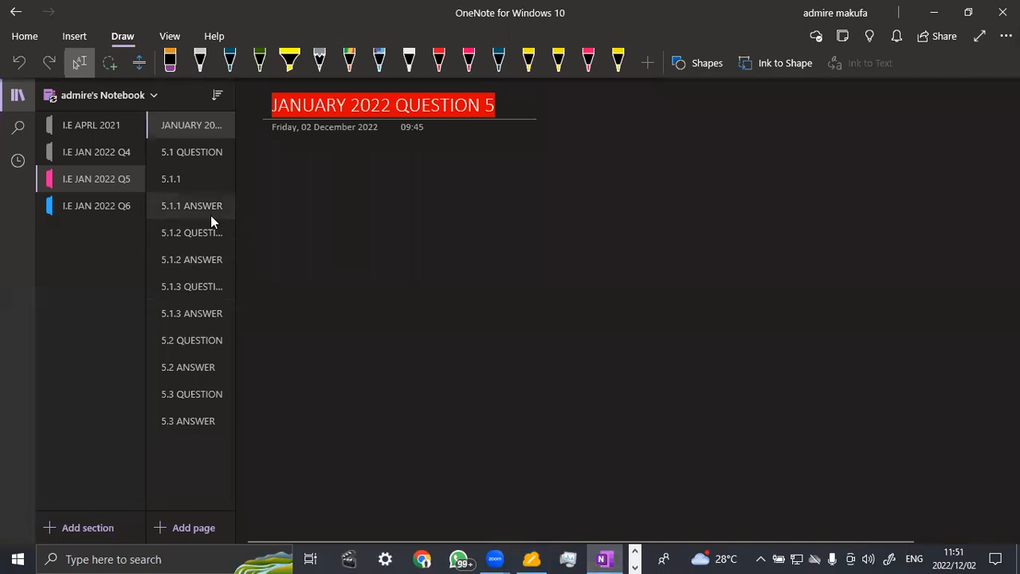
{"action": "left_click", "coordinate": [191, 206]}
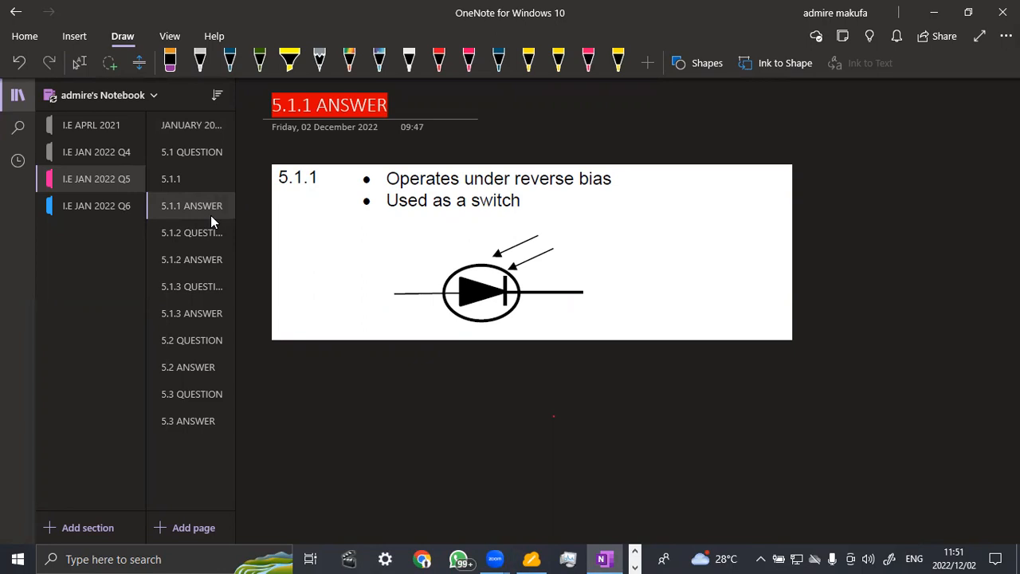
{"action": "left_click", "coordinate": [439, 62]}
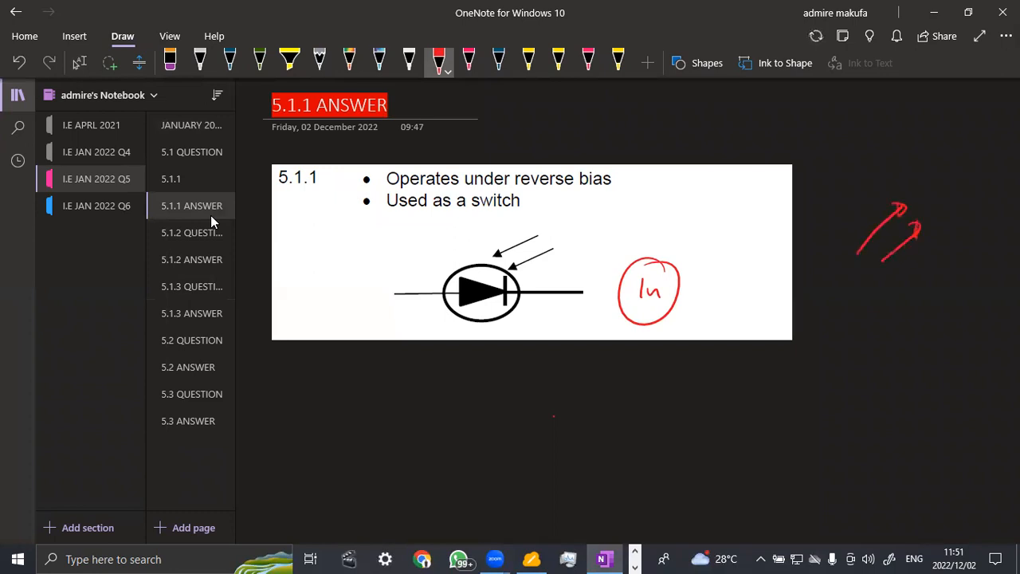
Tick each 5.1.1 photodiode answer line and total the marks as 3.
{"action": "left_click_drag", "start_coordinate": [354, 195], "coordinate": [375, 209]}
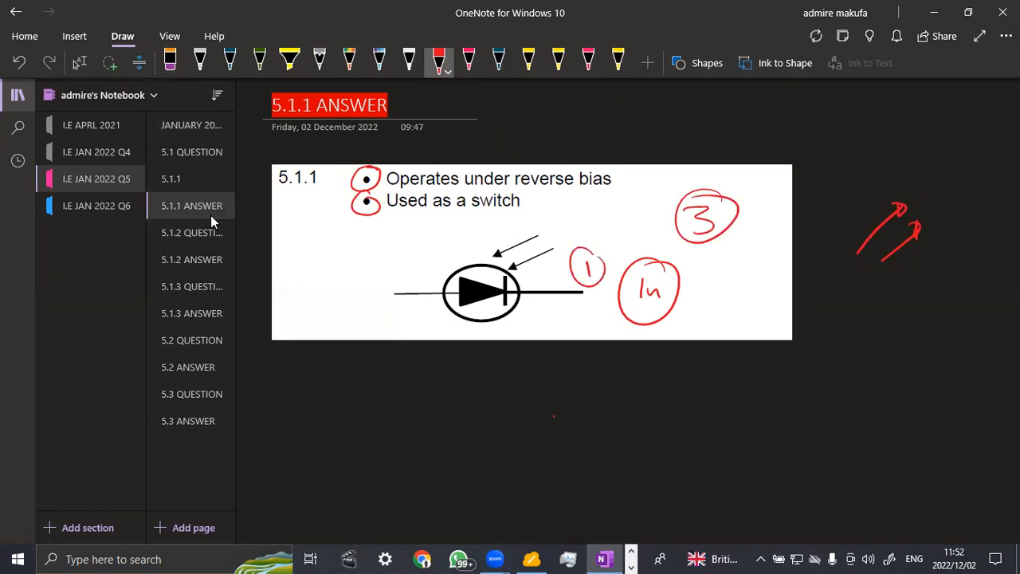
{"action": "left_click_drag", "start_coordinate": [526, 213], "coordinate": [539, 199]}
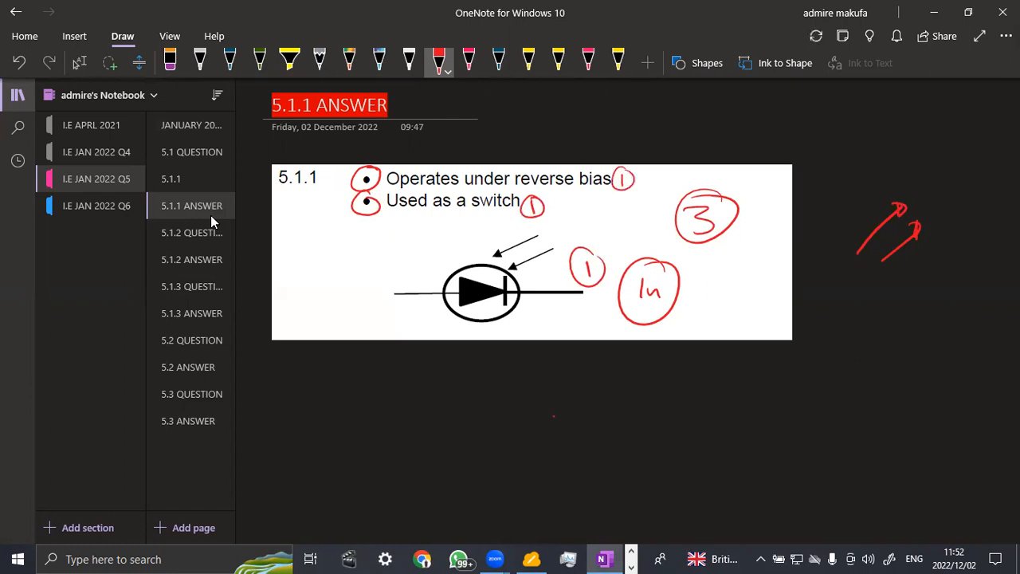
{"action": "mouse_move", "coordinate": [153, 169]}
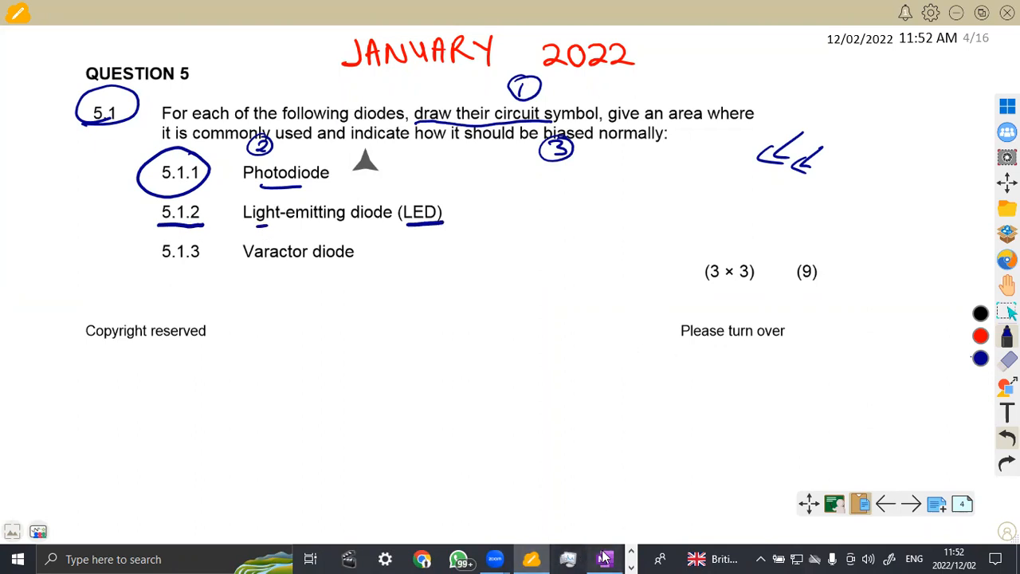
{"action": "left_click", "coordinate": [604, 558]}
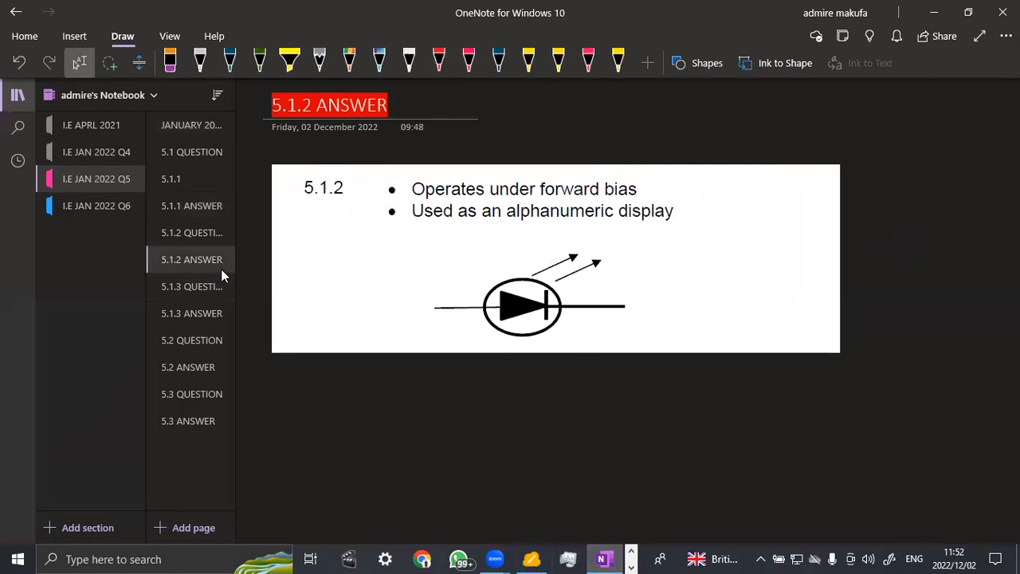
On the 5.1.2 LED answer page, write Out beside the LED symbol in red.
{"action": "left_click", "coordinate": [439, 59]}
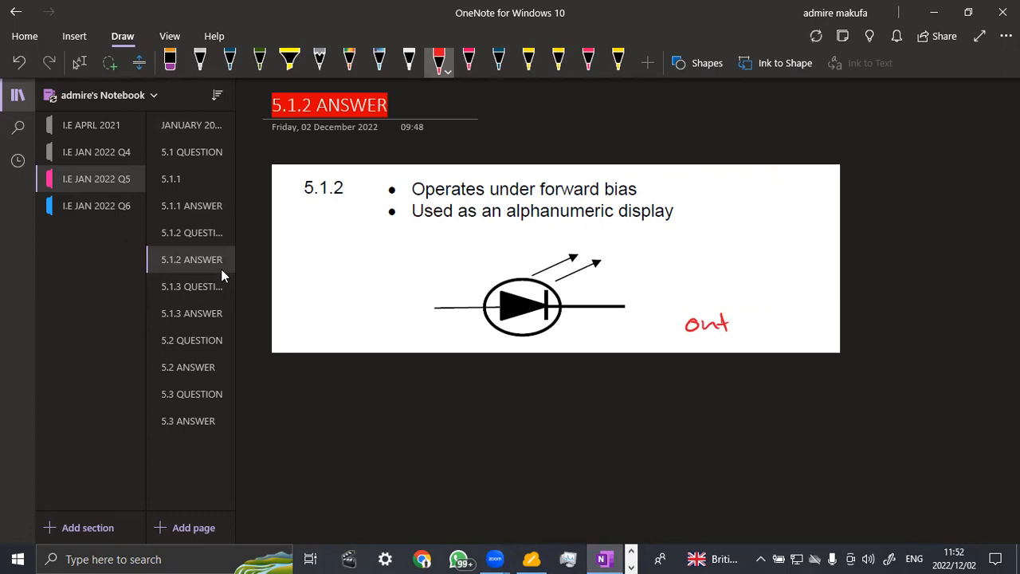
{"action": "left_click_drag", "start_coordinate": [390, 221], "coordinate": [391, 206]}
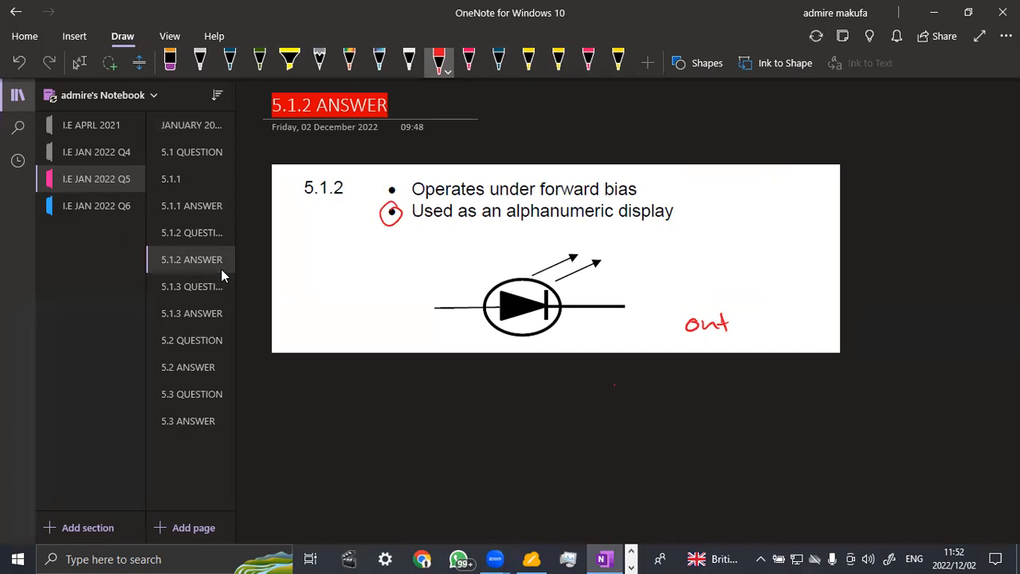
Sketch a circled seven-segment display digit below the LED diagram.
{"action": "left_click_drag", "start_coordinate": [614, 391], "coordinate": [651, 384]}
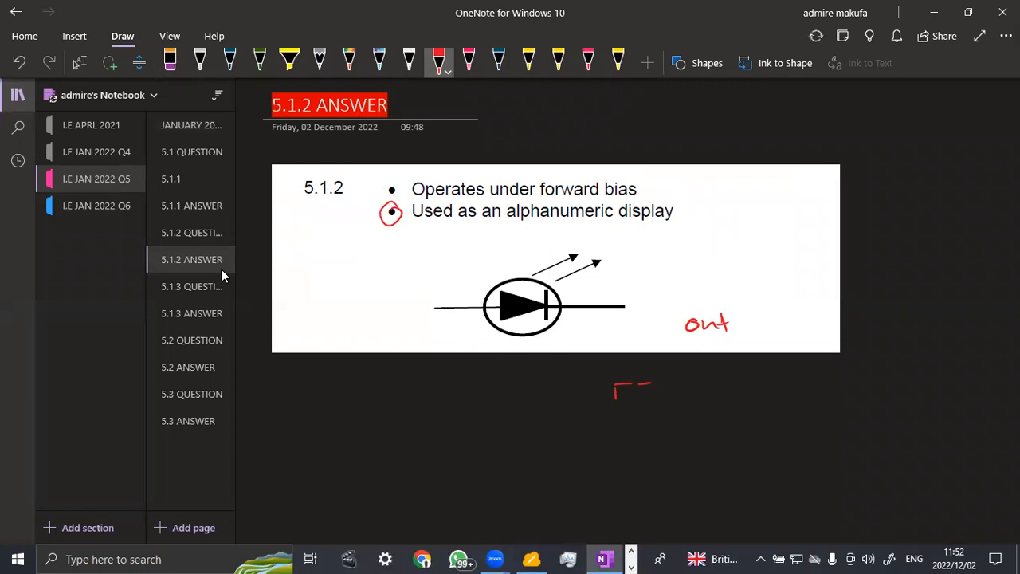
{"action": "left_click_drag", "start_coordinate": [614, 391], "coordinate": [650, 423]}
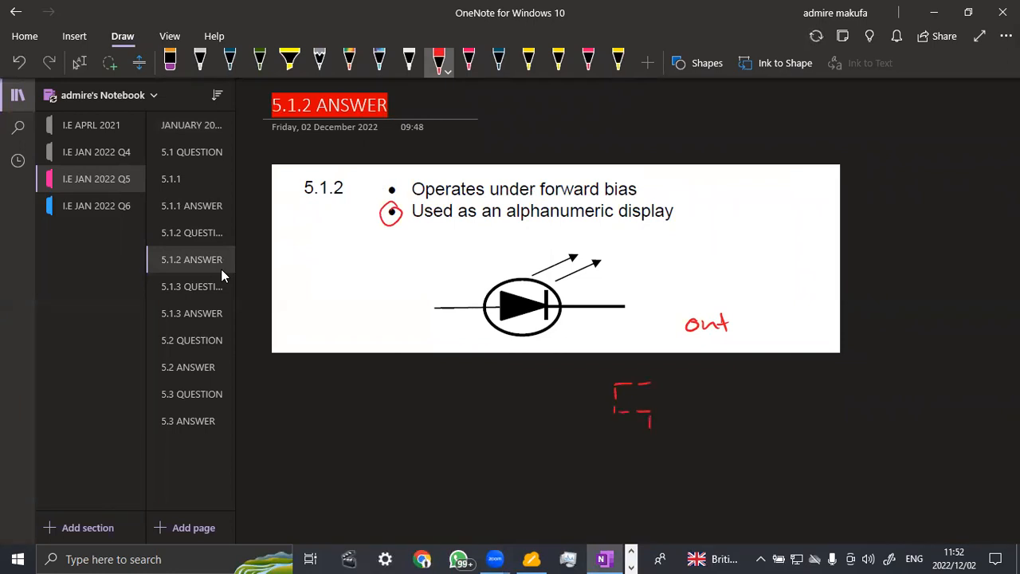
{"action": "left_click_drag", "start_coordinate": [637, 414], "coordinate": [646, 444]}
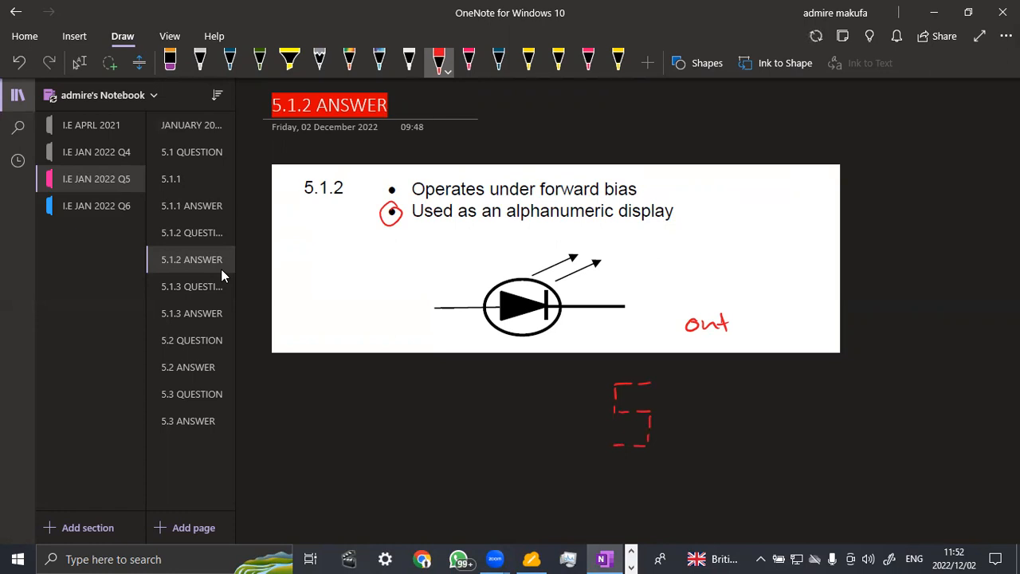
{"action": "left_click_drag", "start_coordinate": [677, 390], "coordinate": [701, 418]}
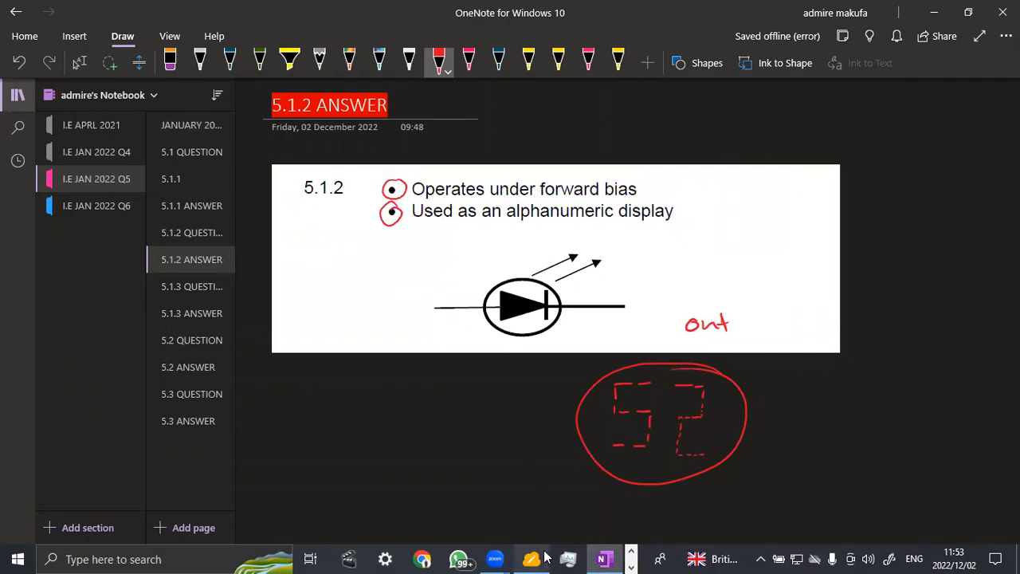
Back on the exam paper, circle question number 5.1.3 Varactor diode in blue.
{"action": "left_click", "coordinate": [532, 558]}
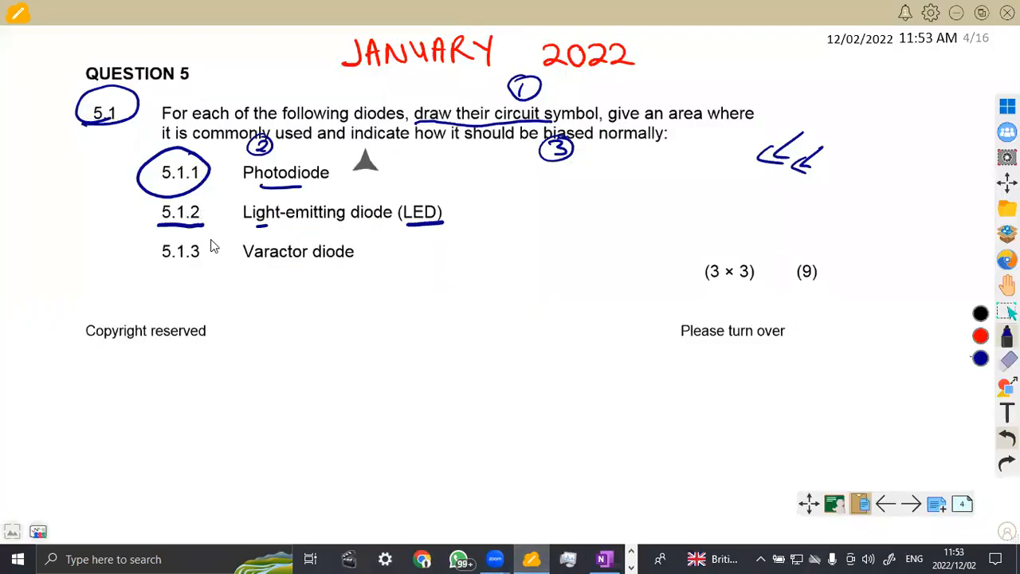
{"action": "left_click_drag", "start_coordinate": [131, 240], "coordinate": [199, 263]}
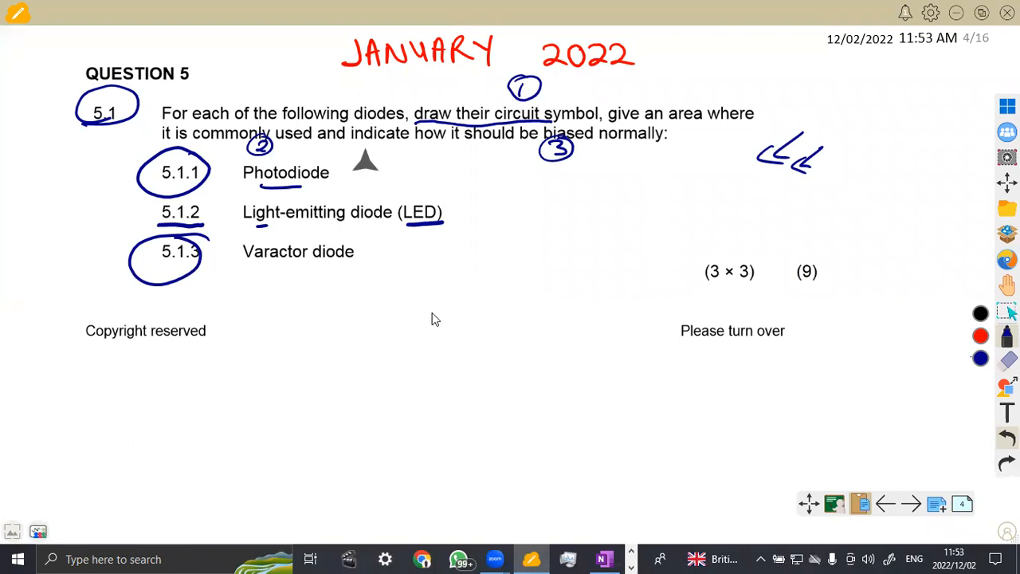
{"action": "mouse_move", "coordinate": [312, 344]}
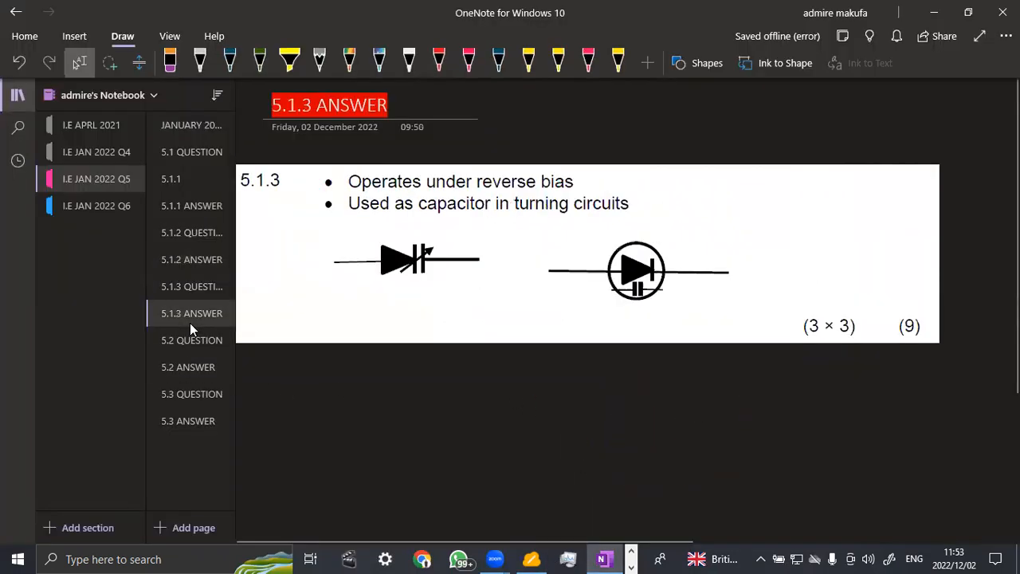
Mark the 5.1.3 varactor answer in red, then return to the exam paper.
{"action": "left_click", "coordinate": [438, 59]}
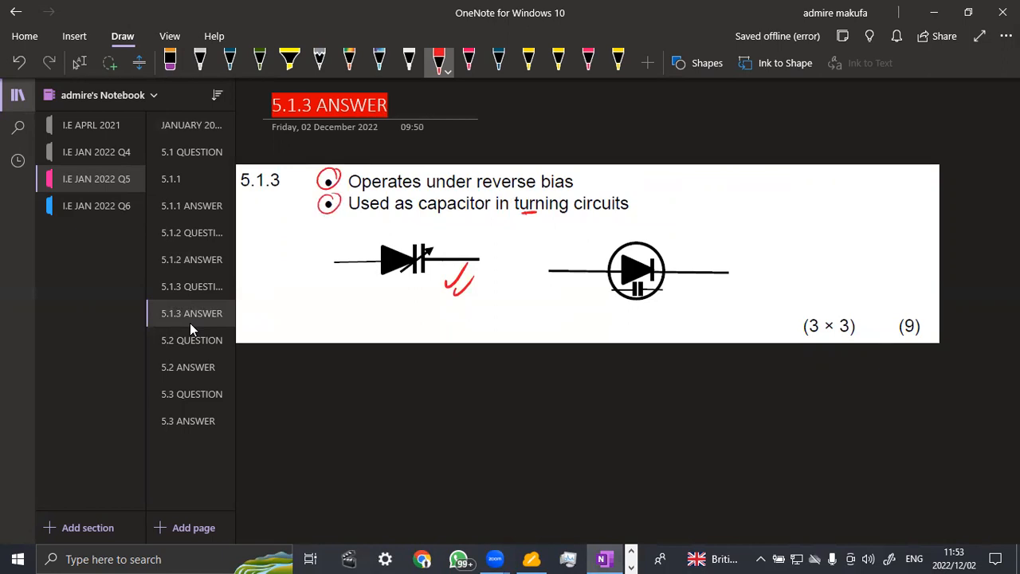
{"action": "mouse_move", "coordinate": [566, 354]}
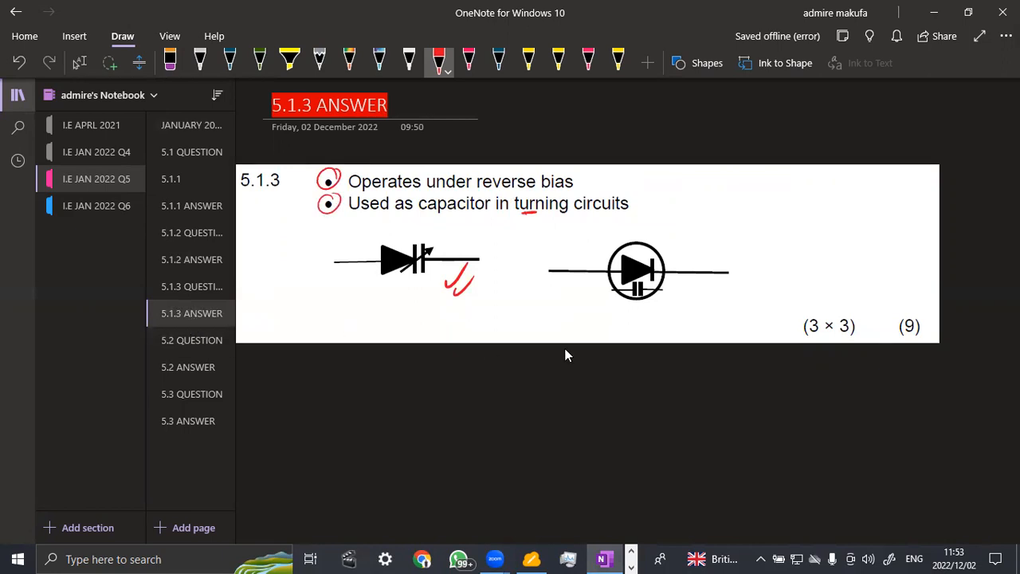
{"action": "mouse_move", "coordinate": [531, 558]}
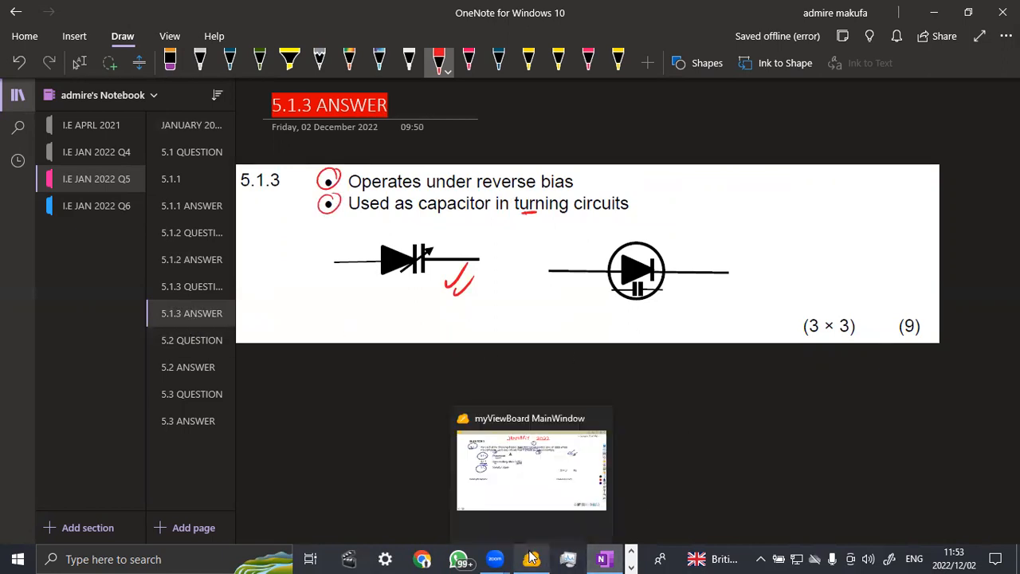
{"action": "left_click", "coordinate": [533, 470]}
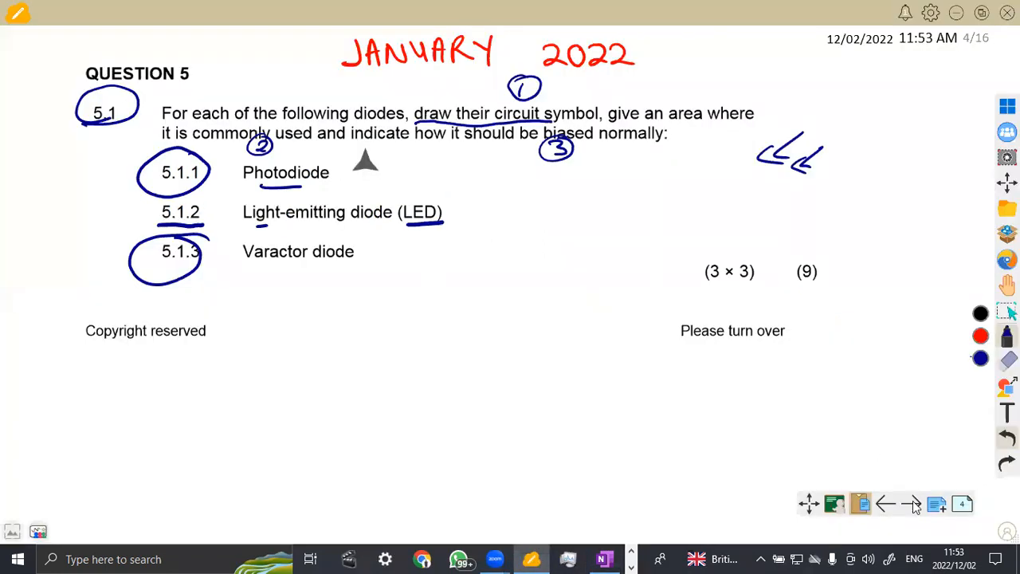
On the next exam page, underline 'basic operation' in 5.2 and sketch a transistor symbol.
{"action": "left_click", "coordinate": [912, 504]}
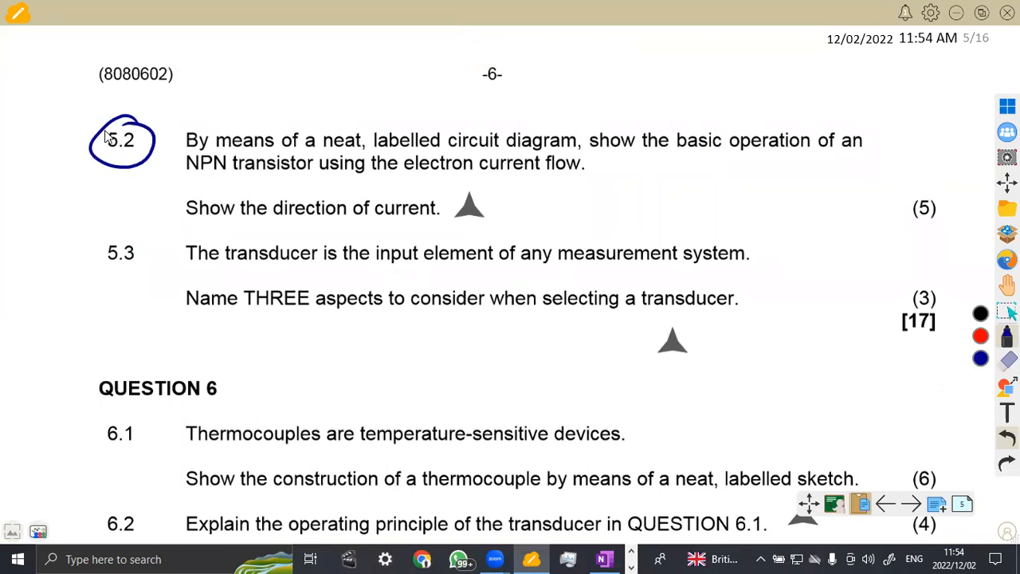
{"action": "mouse_move", "coordinate": [568, 274]}
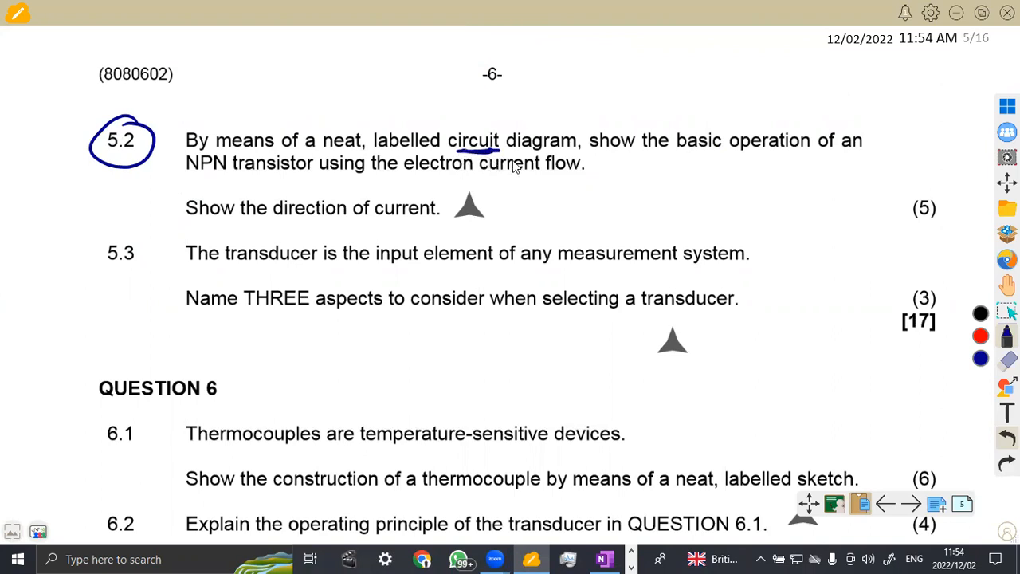
{"action": "mouse_move", "coordinate": [712, 157]}
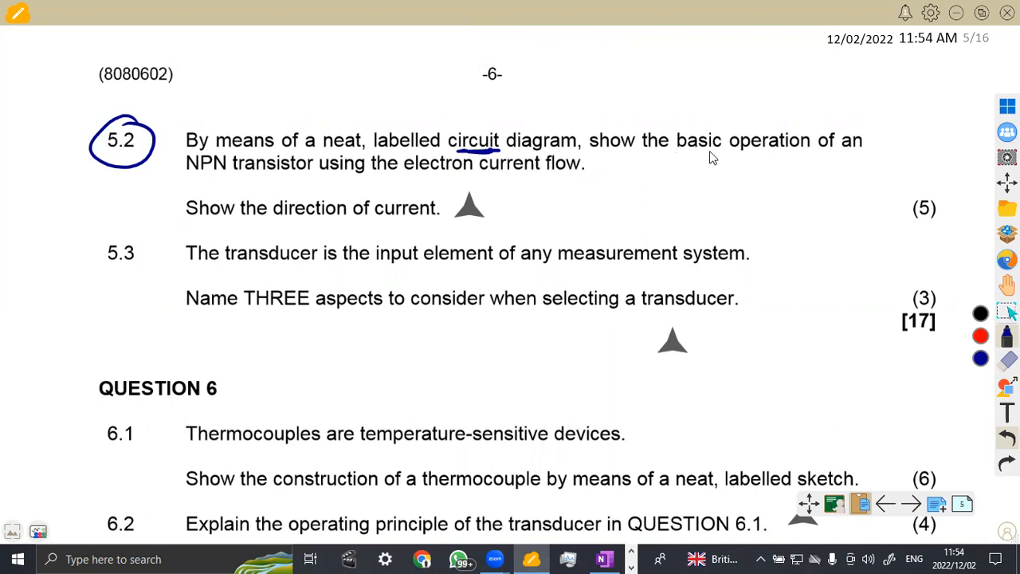
{"action": "left_click_drag", "start_coordinate": [673, 156], "coordinate": [813, 158]}
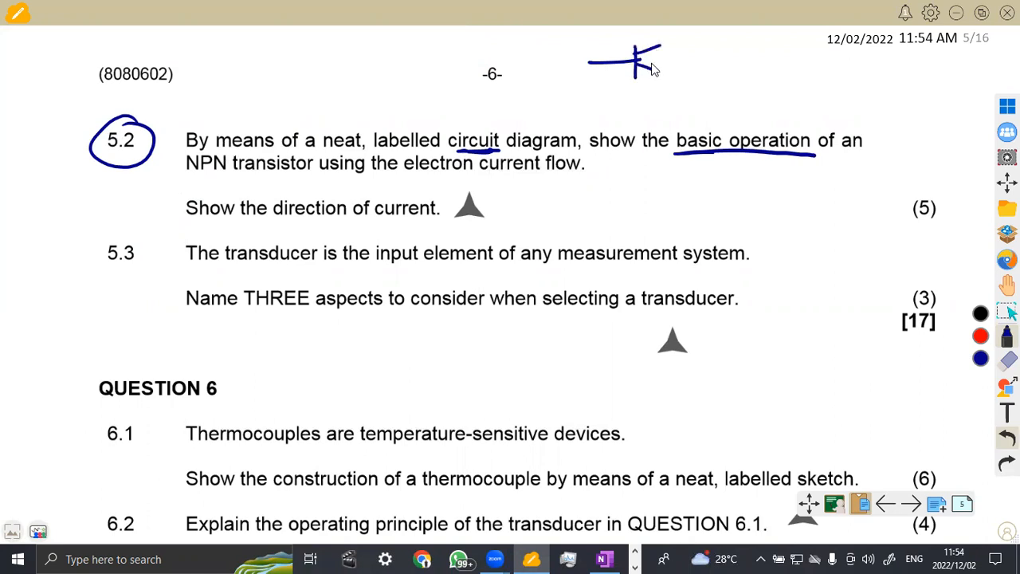
{"action": "left_click_drag", "start_coordinate": [638, 66], "coordinate": [662, 79]}
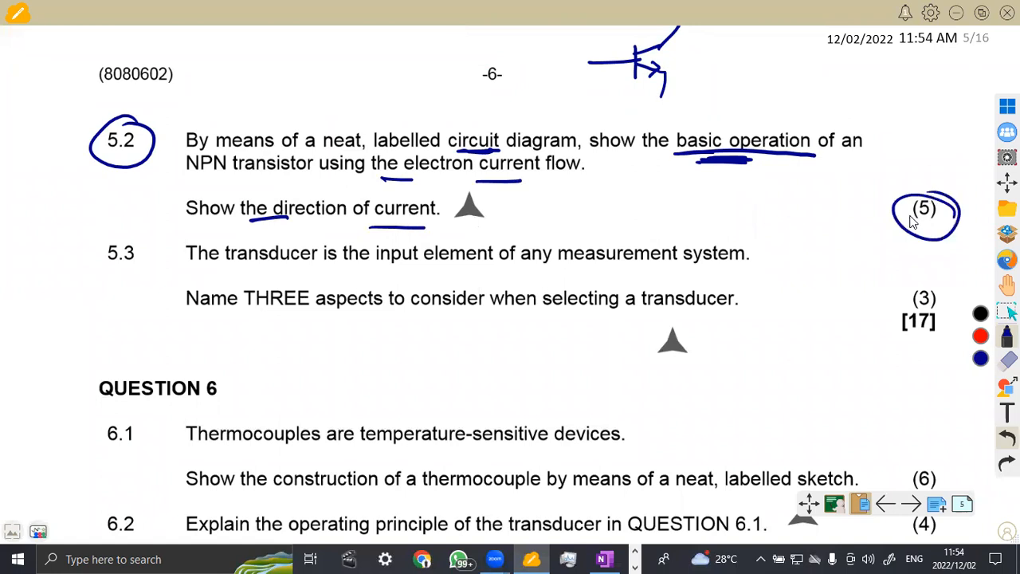
{"action": "left_click", "coordinate": [603, 558]}
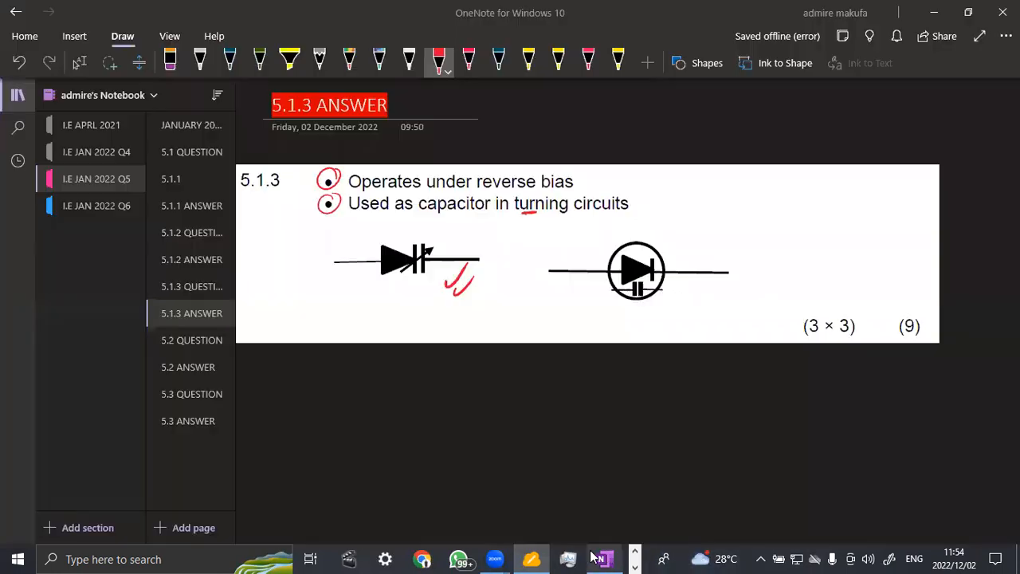
On the 5.2 answer circuit, label the supply battery polarity and voltage in red.
{"action": "left_click", "coordinate": [188, 367]}
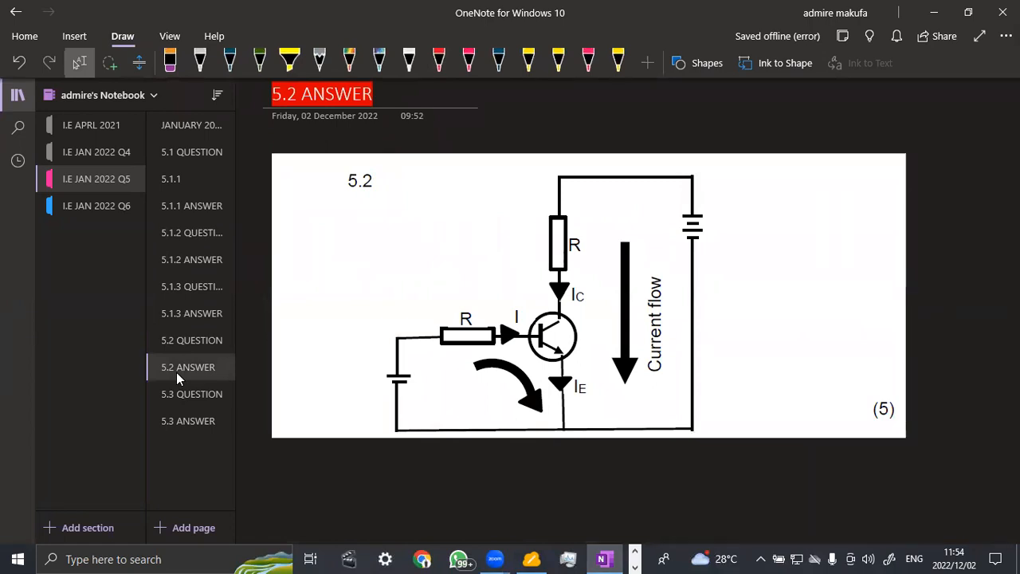
{"action": "left_click", "coordinate": [438, 60]}
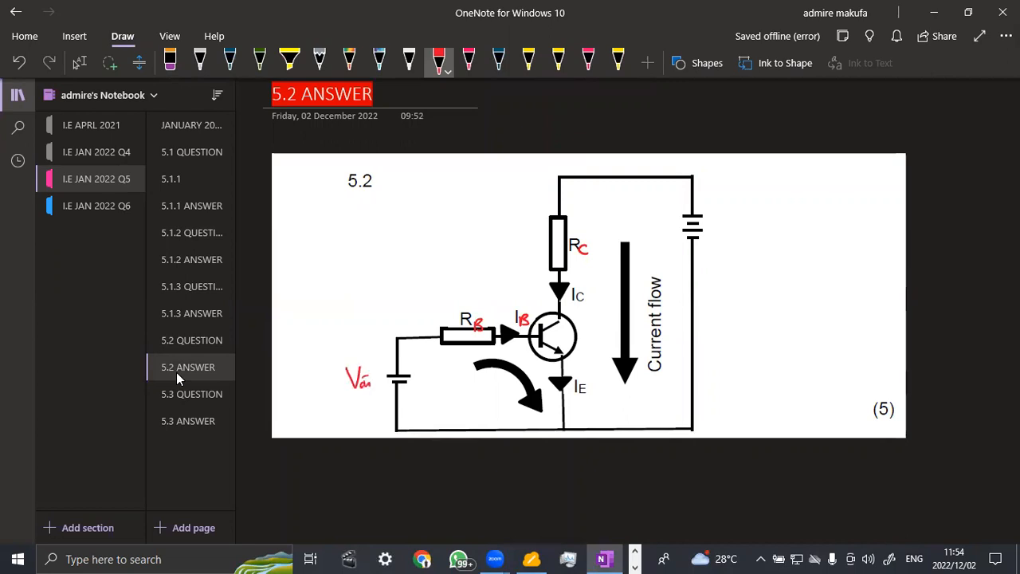
{"action": "left_click_drag", "start_coordinate": [708, 216], "coordinate": [721, 237]}
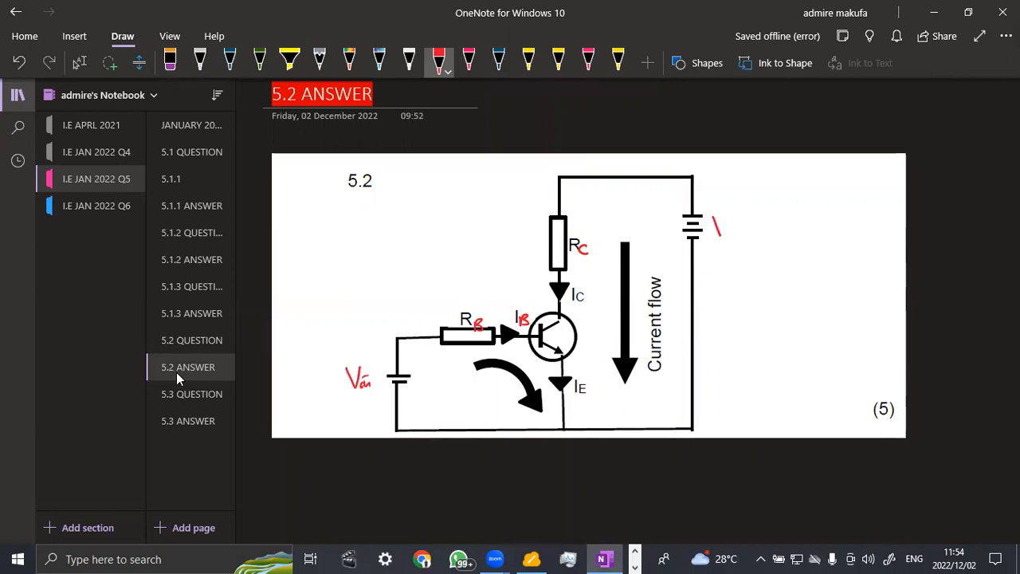
{"action": "left_click_drag", "start_coordinate": [705, 236], "coordinate": [734, 220]}
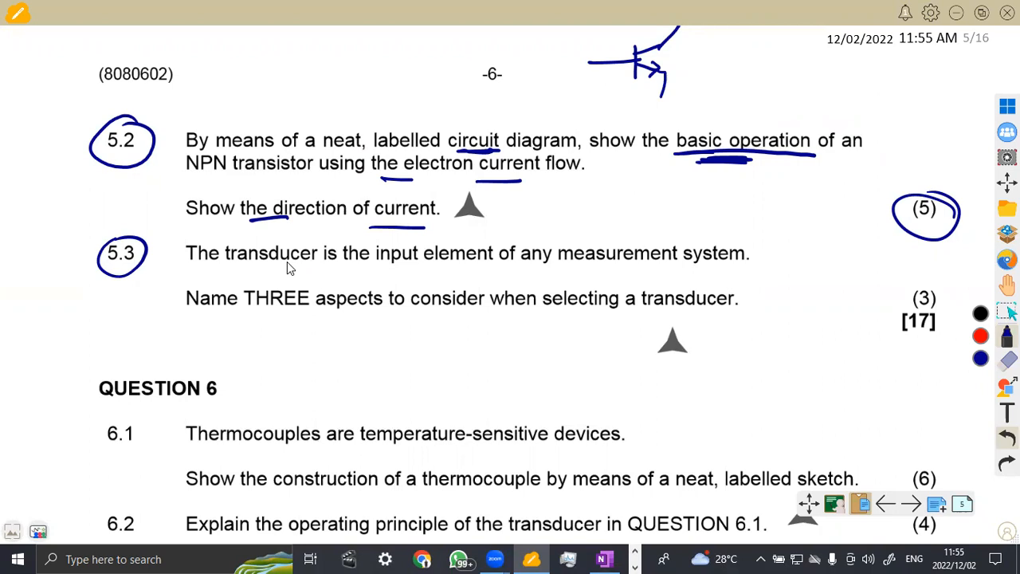
Underline 'input element of any measurement' in question 5.3, then return to OneNote.
{"action": "left_click_drag", "start_coordinate": [391, 268], "coordinate": [430, 265]}
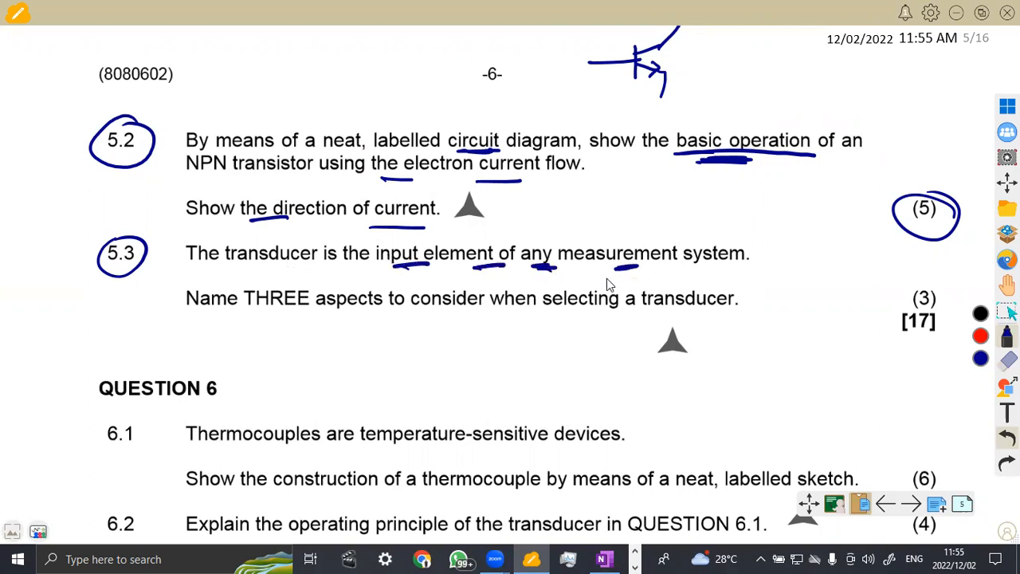
{"action": "mouse_move", "coordinate": [285, 324]}
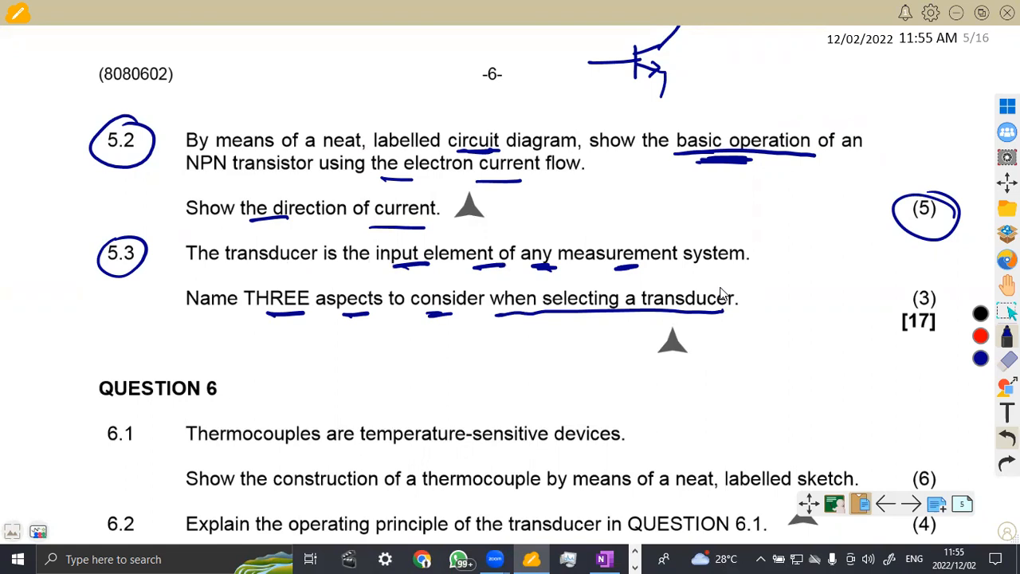
{"action": "left_click", "coordinate": [604, 558]}
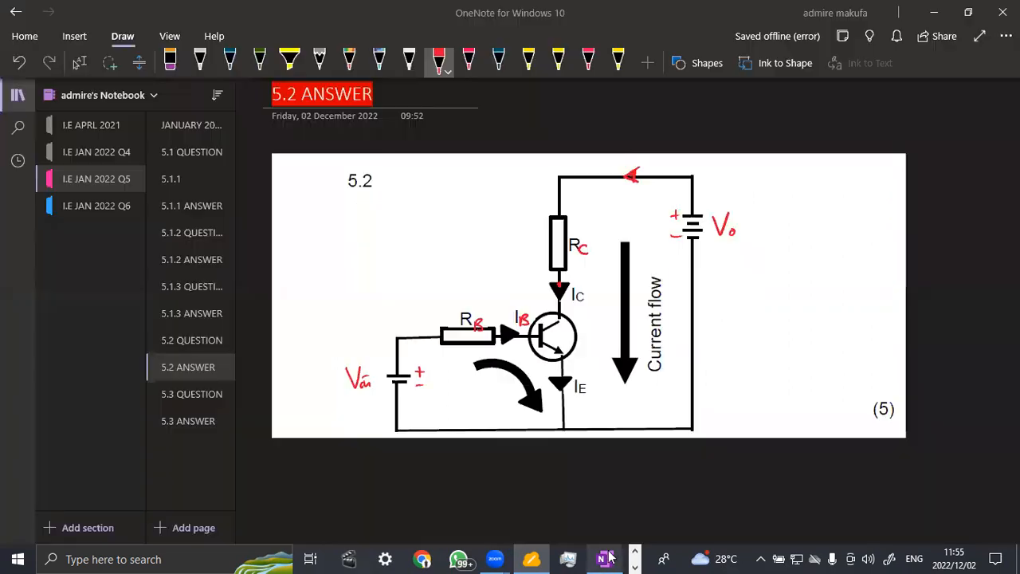
On the 5.3 ANSWER page, circle the transducer bullet points and the (3) mark in red.
{"action": "left_click", "coordinate": [188, 421]}
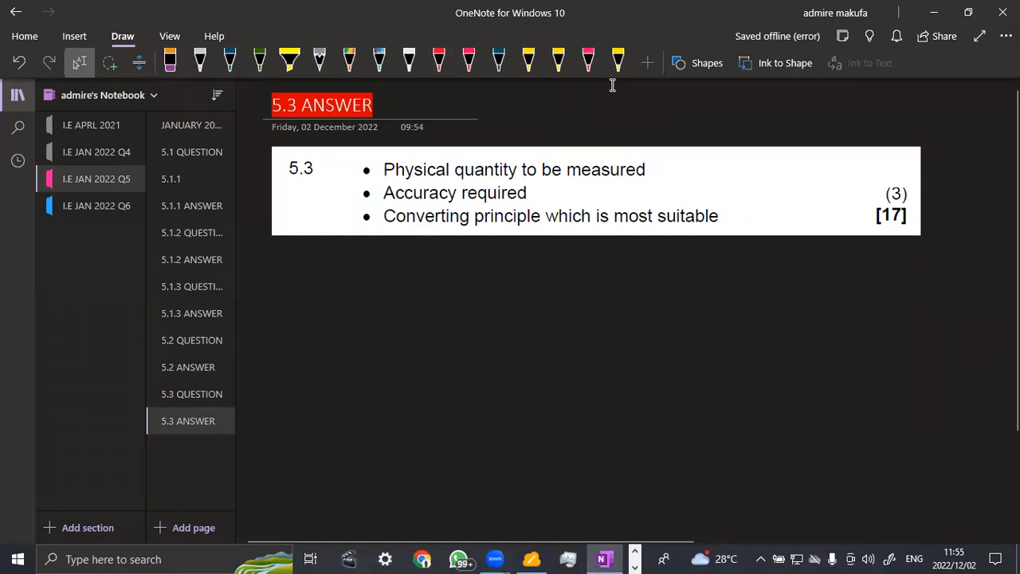
{"action": "left_click", "coordinate": [438, 60]}
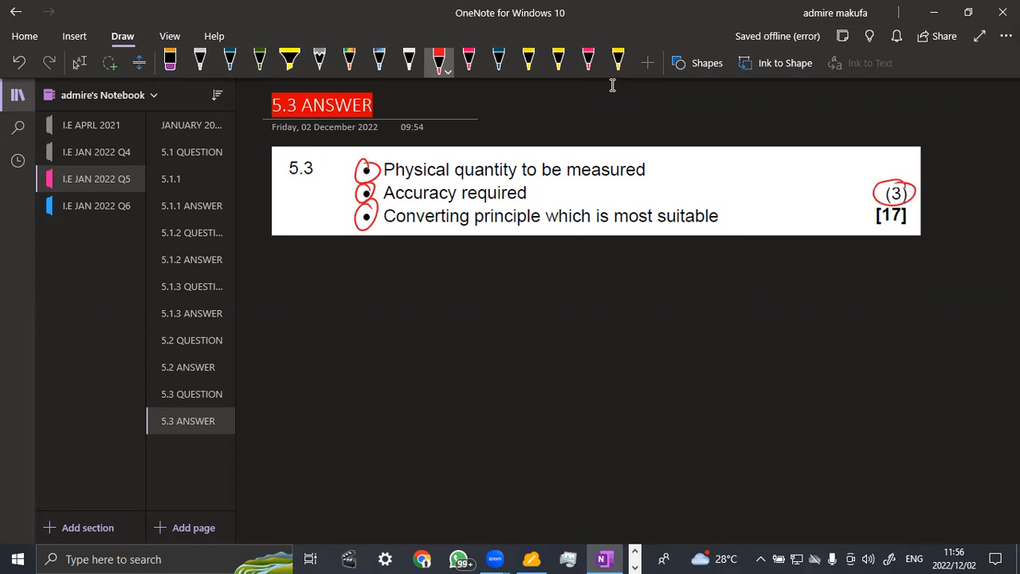
{"action": "left_click_drag", "start_coordinate": [874, 204], "coordinate": [912, 227]}
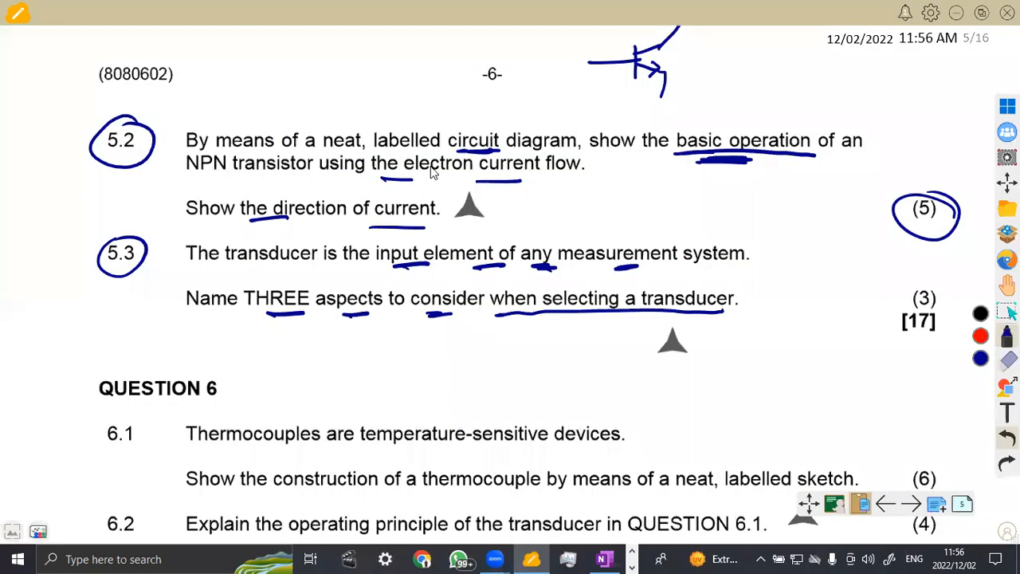
{"action": "mouse_move", "coordinate": [759, 80]}
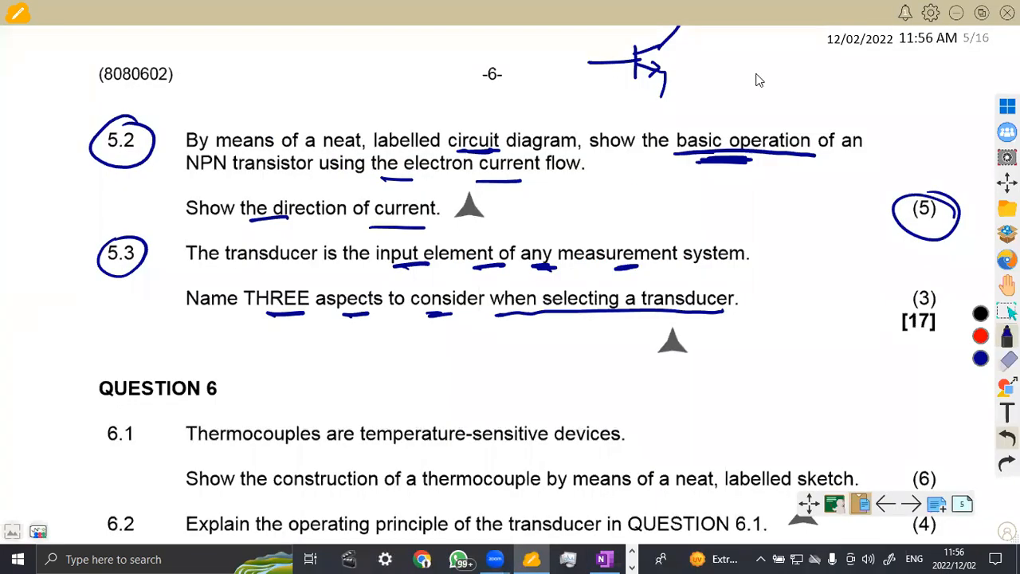